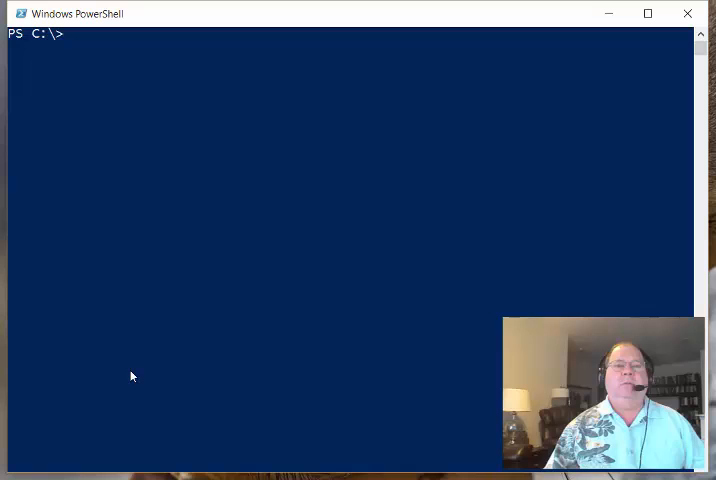
- Run Get-EventLog -LogName application untimed, then begin clearing the console
{"action": "left_click", "coordinate": [76, 36]}
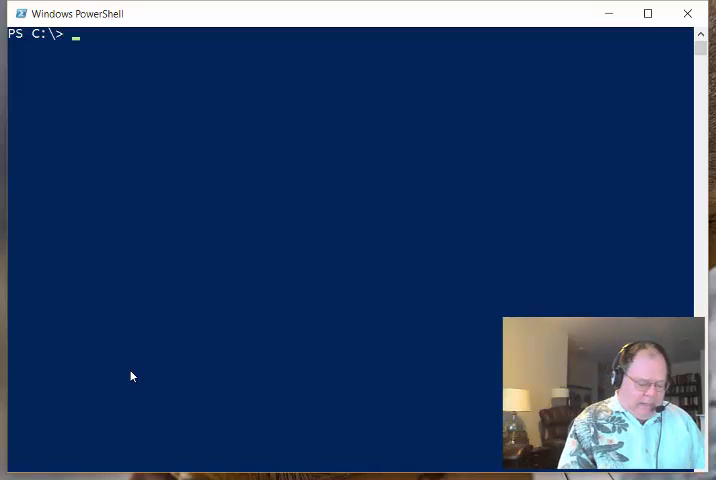
{"action": "type", "text": "get-eve"}
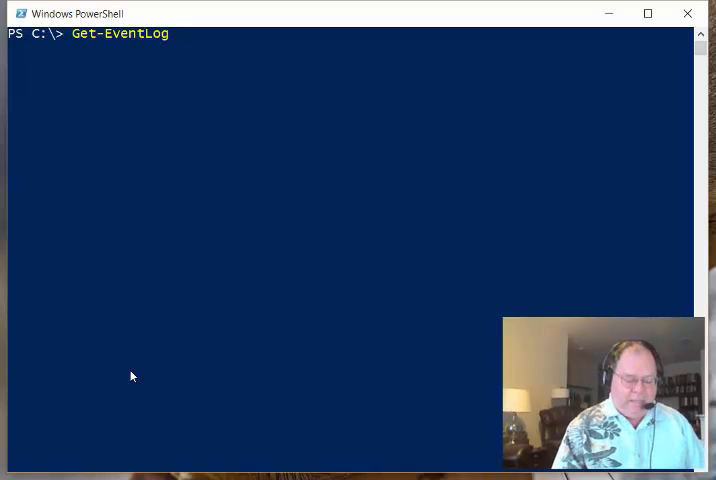
{"action": "type", "text": "-LogName a"}
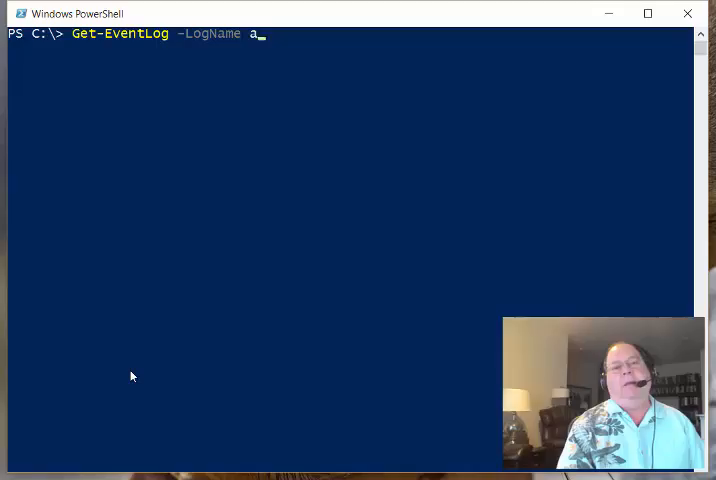
{"action": "type", "text": "pplication"}
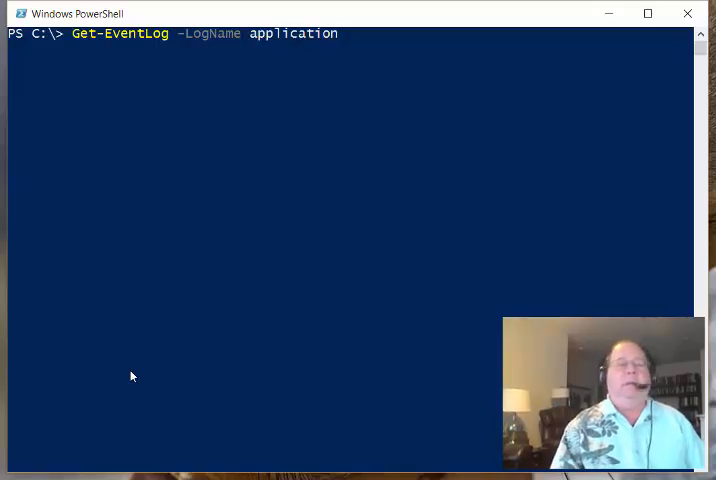
{"action": "key", "text": "Return"}
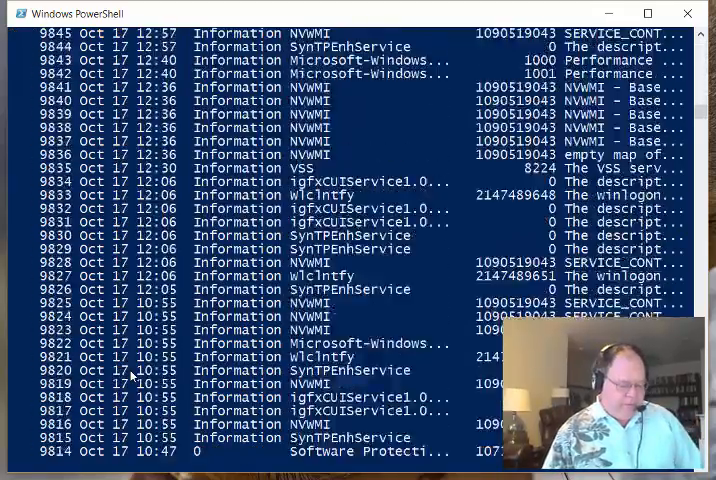
{"action": "scroll", "scroll_direction": "down", "scroll_amount": 3}
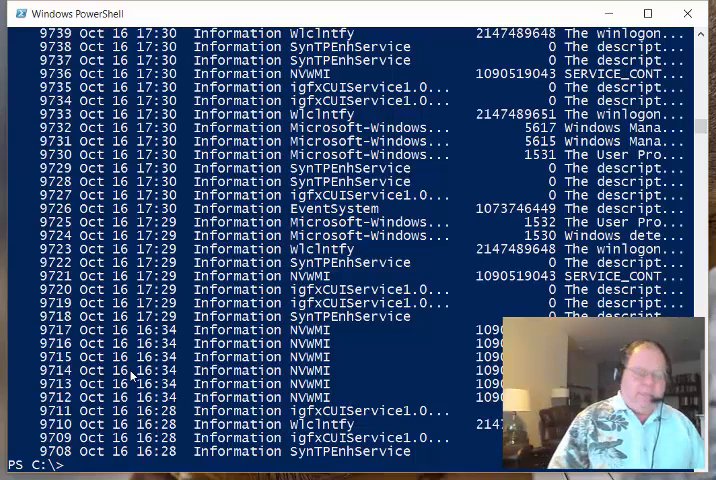
{"action": "type", "text": "c"}
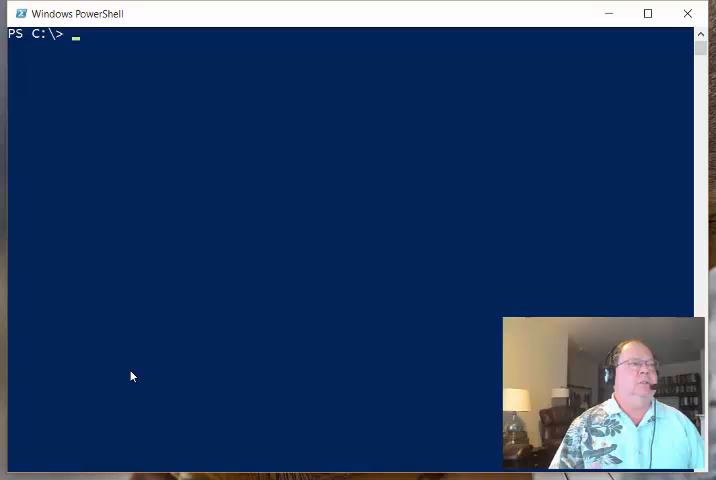
{"action": "mouse_move", "coordinate": [84, 292]}
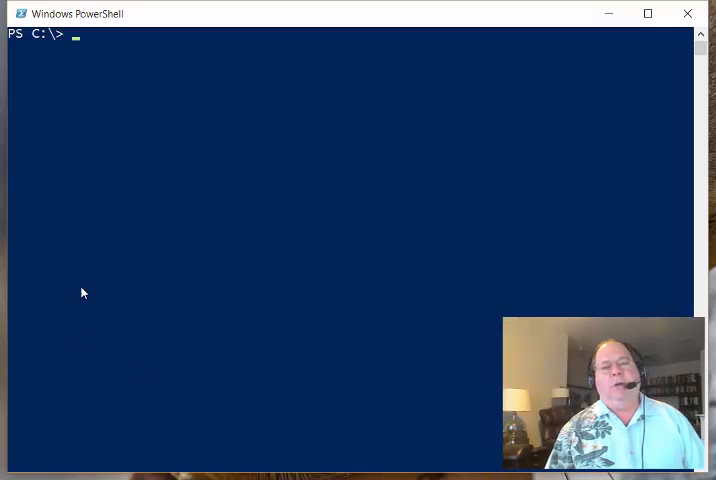
{"action": "mouse_move", "coordinate": [312, 284]}
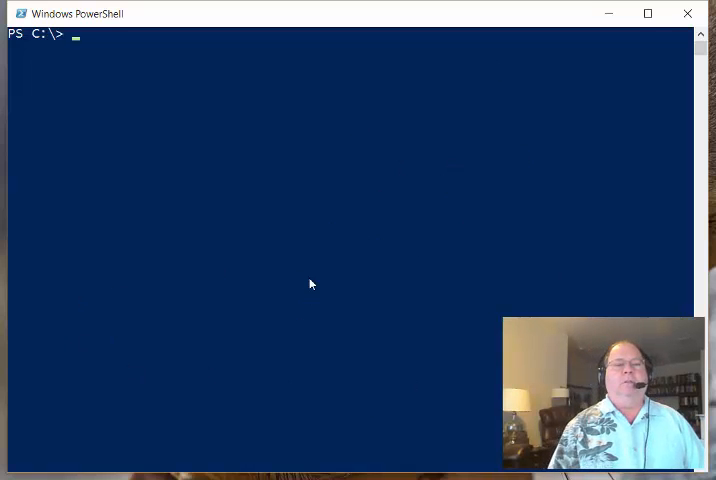
{"action": "mouse_move", "coordinate": [224, 268]}
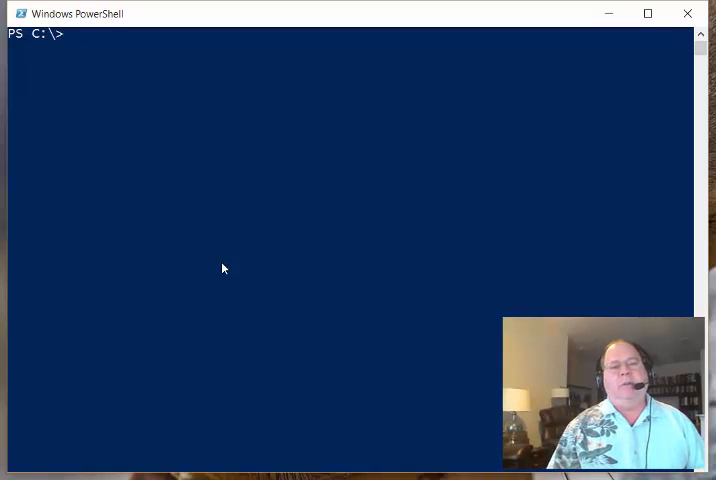
{"action": "mouse_move", "coordinate": [224, 268]}
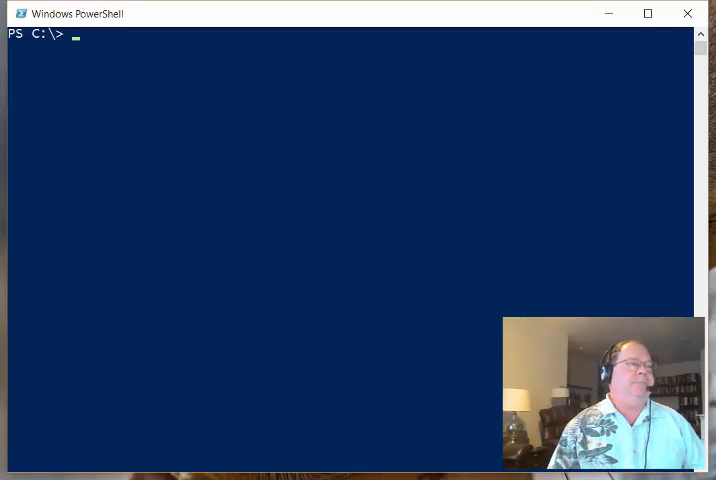
- Submit Measure-Command -Expression {Get-EventLog -LogName application} to time the full Application log read
{"action": "left_click", "coordinate": [212, 290]}
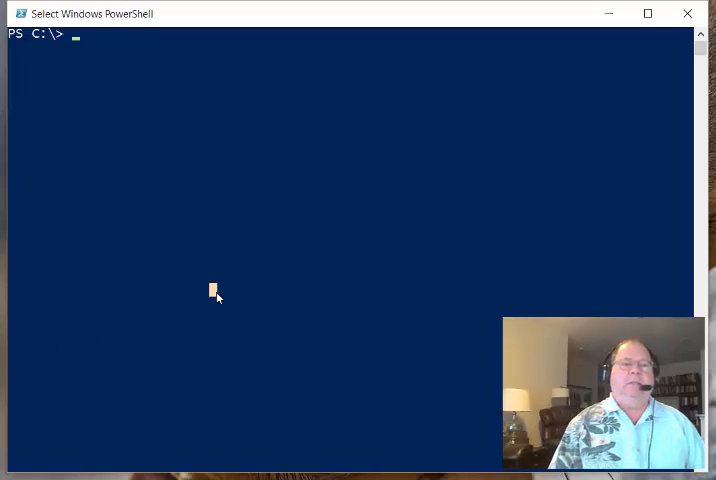
{"action": "mouse_move", "coordinate": [228, 316]}
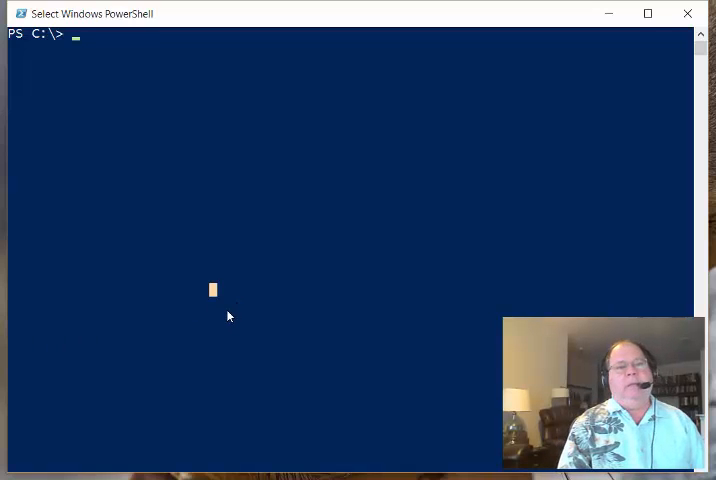
{"action": "type", "text": "measure-Command -"}
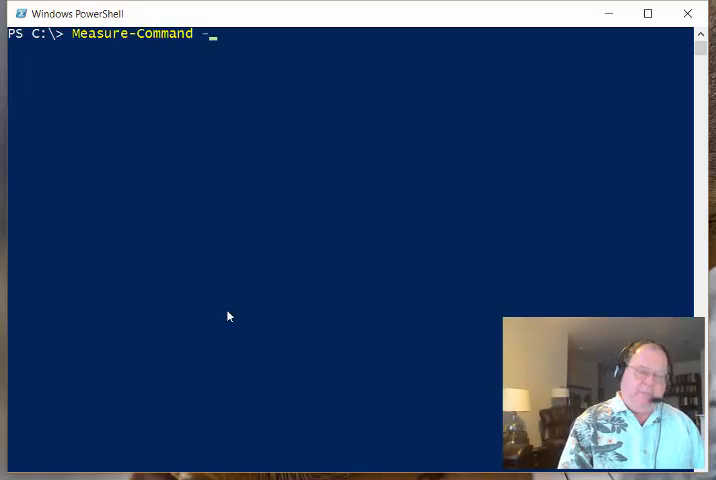
{"action": "type", "text": "Expression"}
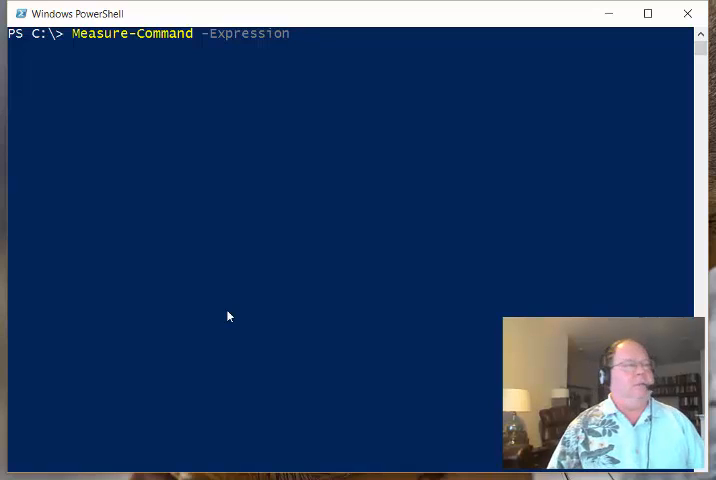
{"action": "type", "text": "{}"}
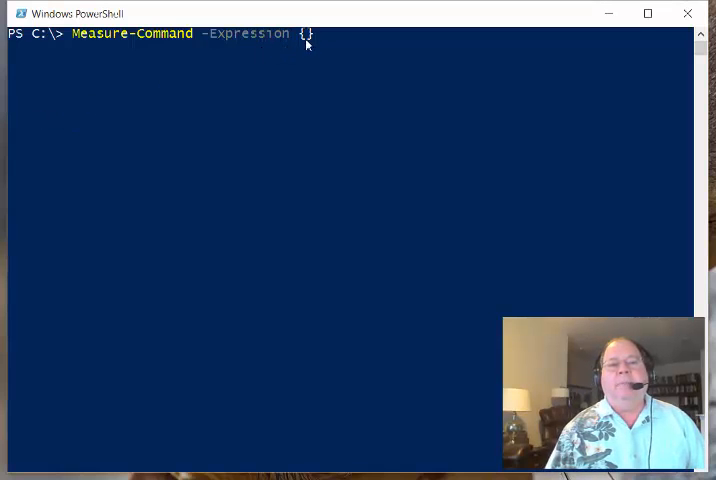
{"action": "type", "text": "Get-EventLog -LogName application"}
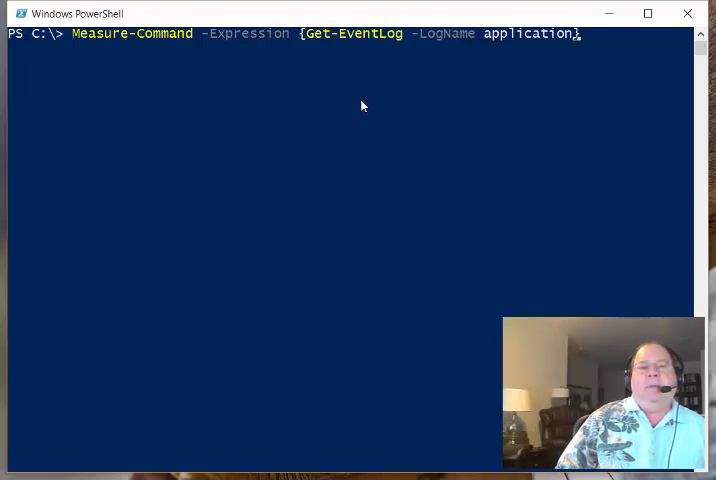
{"action": "key", "text": "Return"}
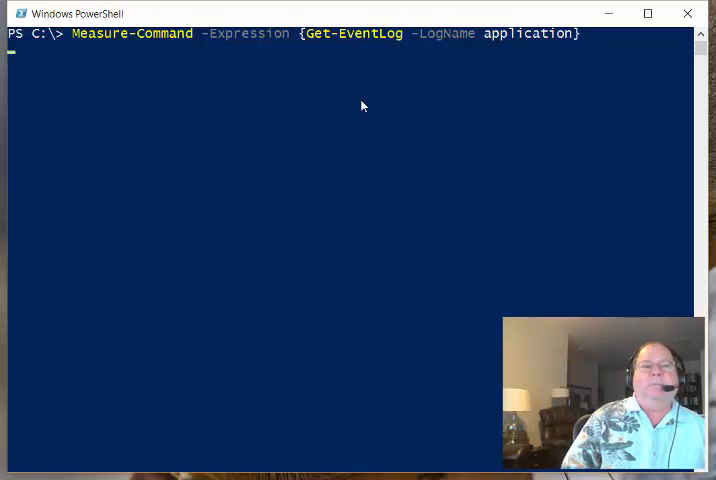
- Get the timing result: Get-EventLog read the Application log in about 1025 milliseconds
{"action": "key", "text": "Return"}
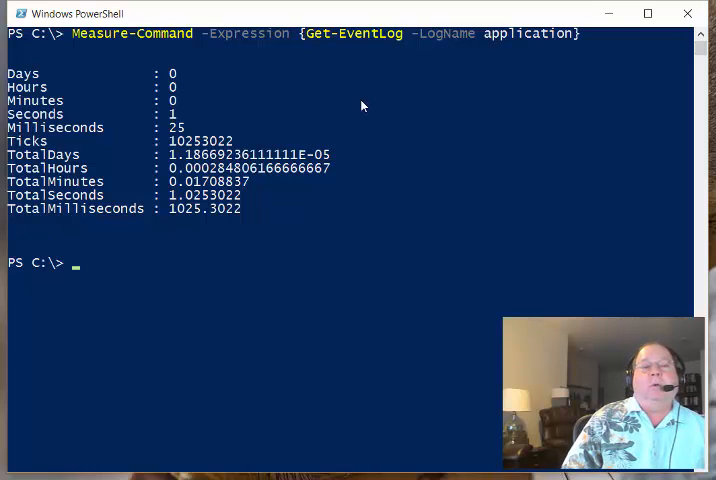
{"action": "mouse_move", "coordinate": [38, 124]}
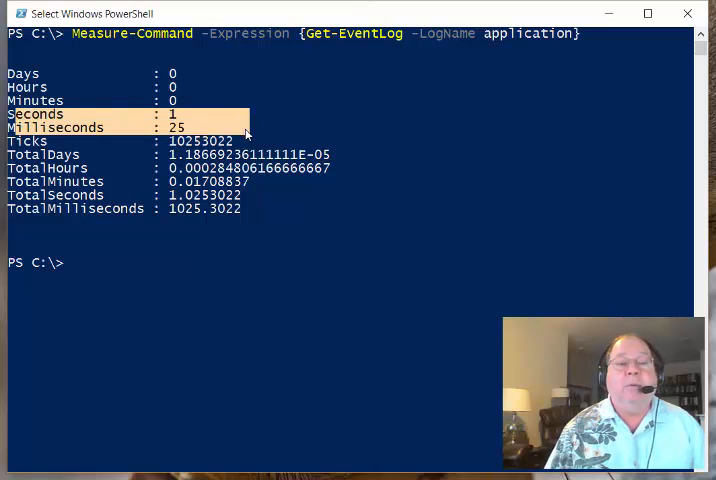
{"action": "mouse_move", "coordinate": [192, 192]}
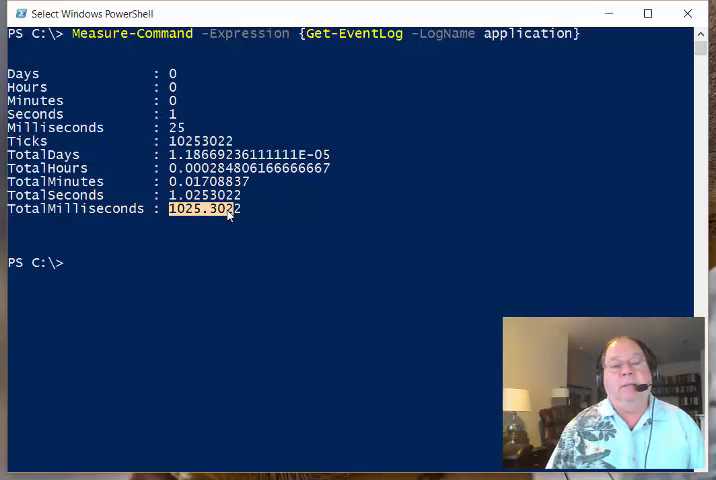
{"action": "mouse_move", "coordinate": [324, 226]}
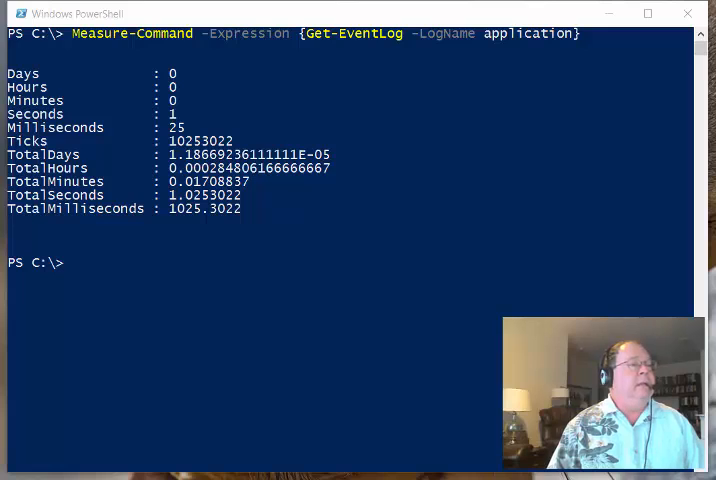
- Enter Measure-Command -Expression {Get-WinEvent @{logname='application'}} at the prompt without running it
{"action": "type", "text": "Measure-Command -Expression {Get-WinEvent @{logname='application'}}"}
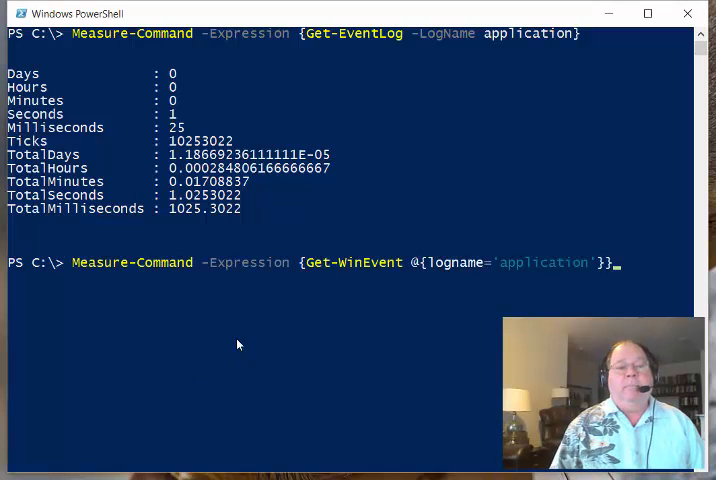
{"action": "mouse_move", "coordinate": [226, 356]}
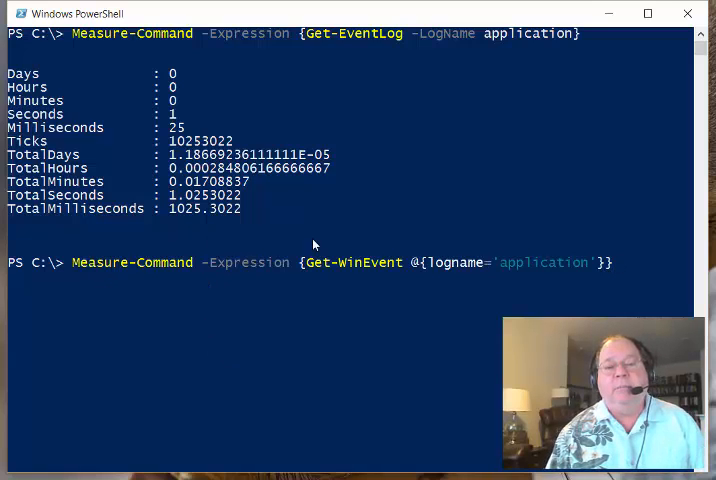
{"action": "mouse_move", "coordinate": [382, 264]}
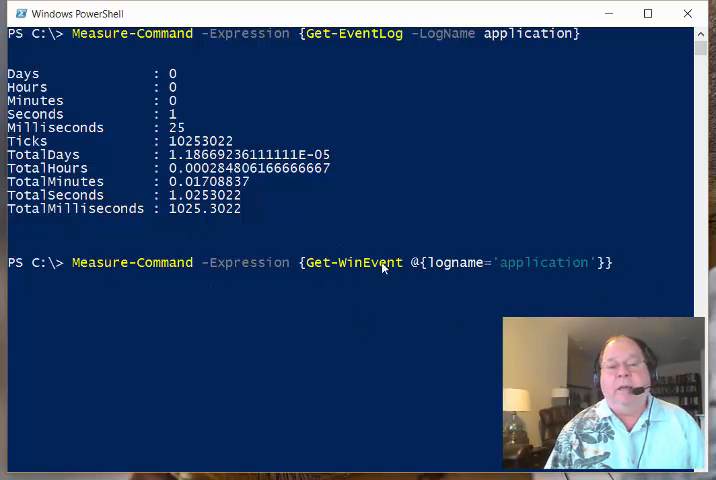
{"action": "mouse_move", "coordinate": [412, 262]}
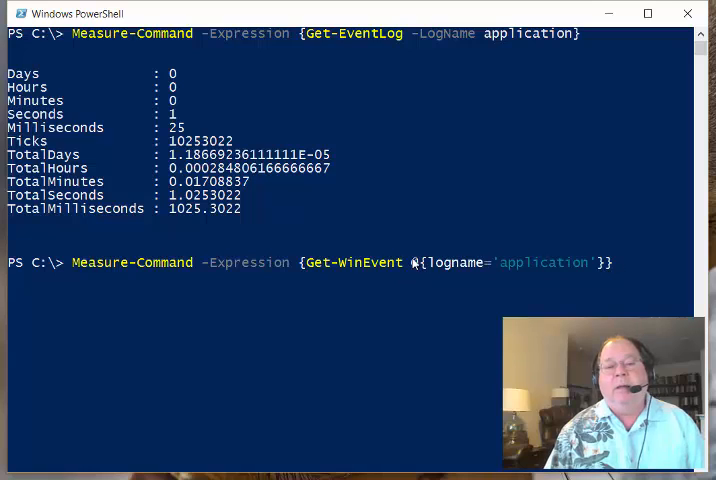
{"action": "mouse_move", "coordinate": [576, 280]}
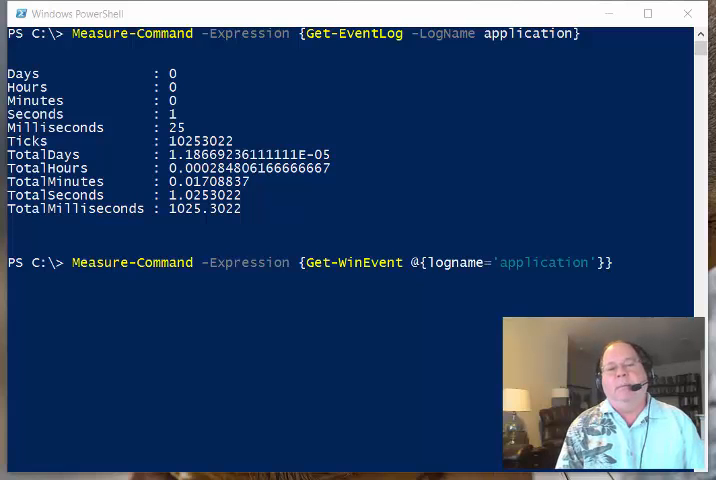
- Run the Get-WinEvent Application log timing, which reports about 22750 milliseconds
{"action": "key", "text": "Return"}
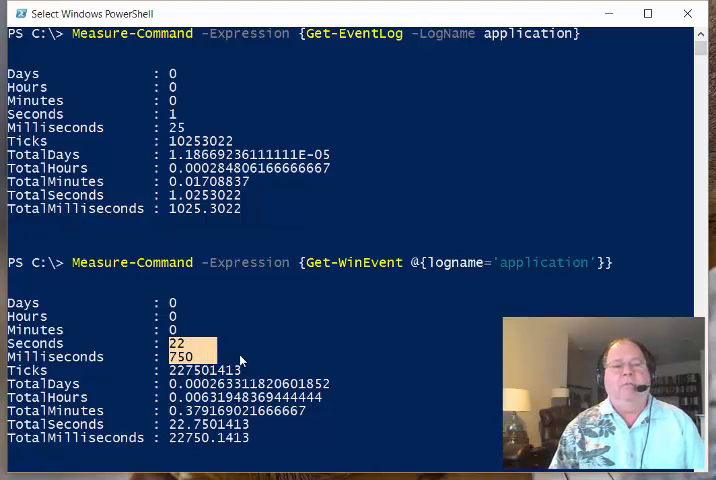
{"action": "mouse_move", "coordinate": [210, 348]}
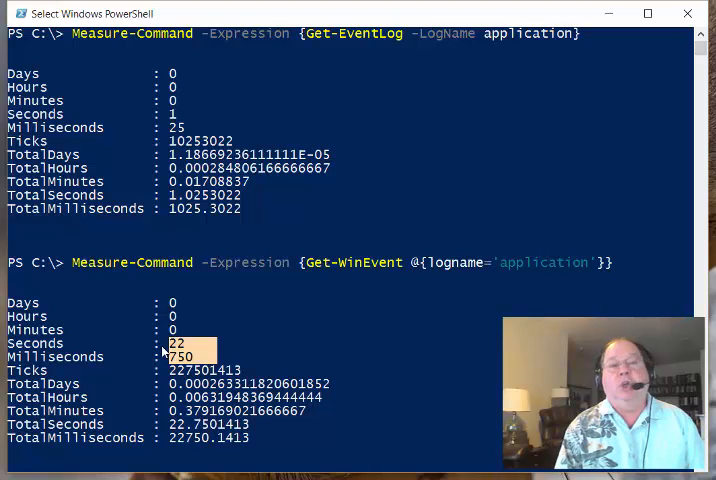
{"action": "mouse_move", "coordinate": [304, 272]}
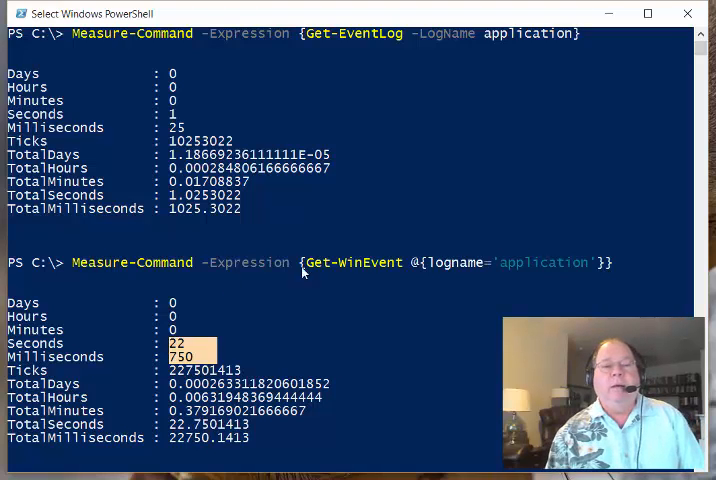
- Clear the console with cls to remove the earlier timing results
{"action": "scroll", "scroll_direction": "down", "scroll_amount": 3}
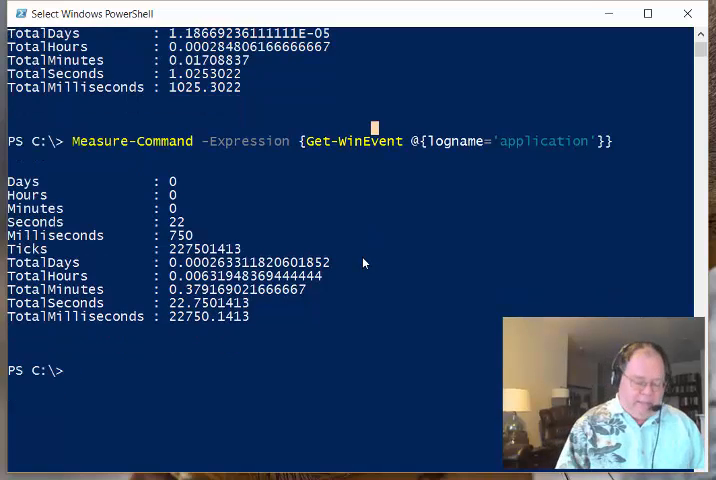
{"action": "type", "text": "cls"}
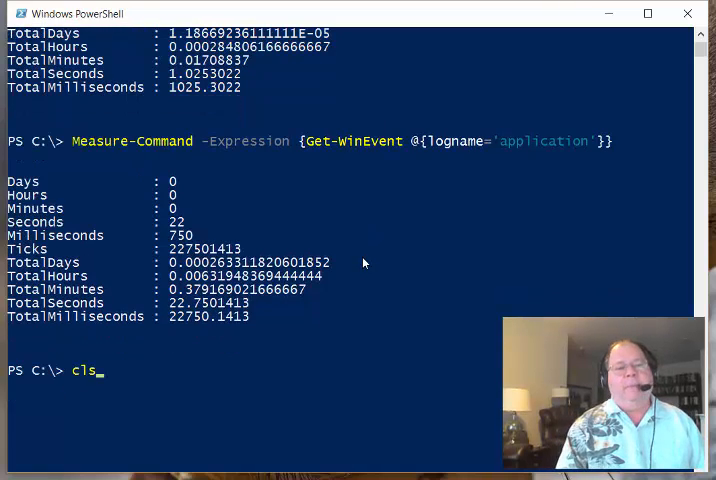
{"action": "key", "text": "Return"}
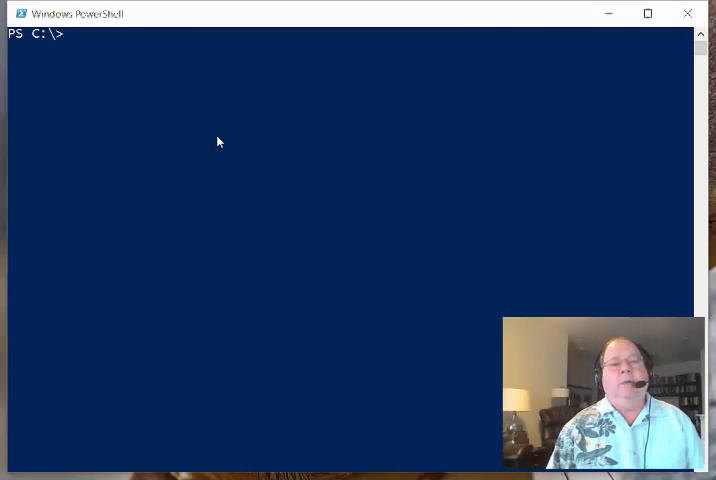
- Time Get-EventLog -LogName application -EntryType error, reporting about 898 milliseconds
{"action": "type", "text": "Measure-Command -Expression {Get-EventLog -LogName application -EntryType error}"}
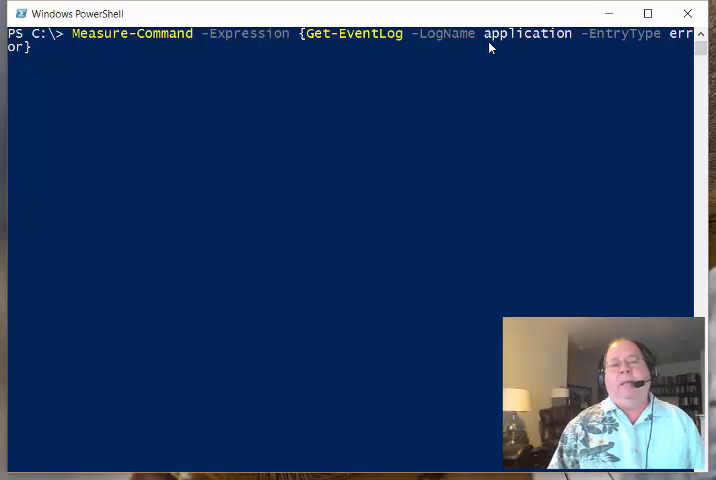
{"action": "mouse_move", "coordinate": [228, 48]}
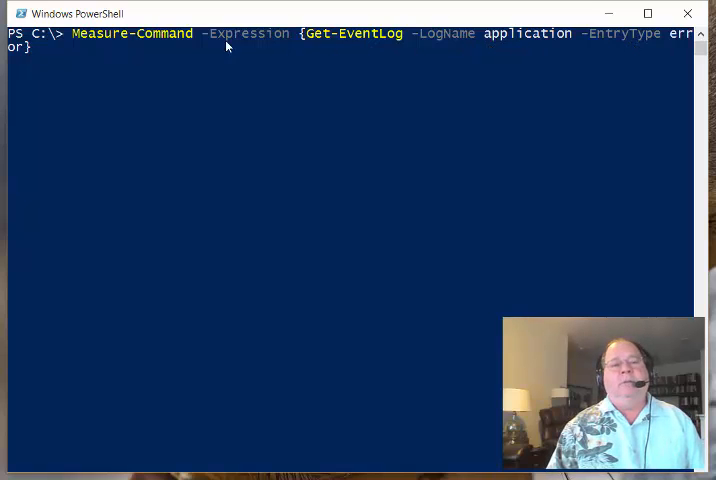
{"action": "mouse_move", "coordinate": [140, 64]}
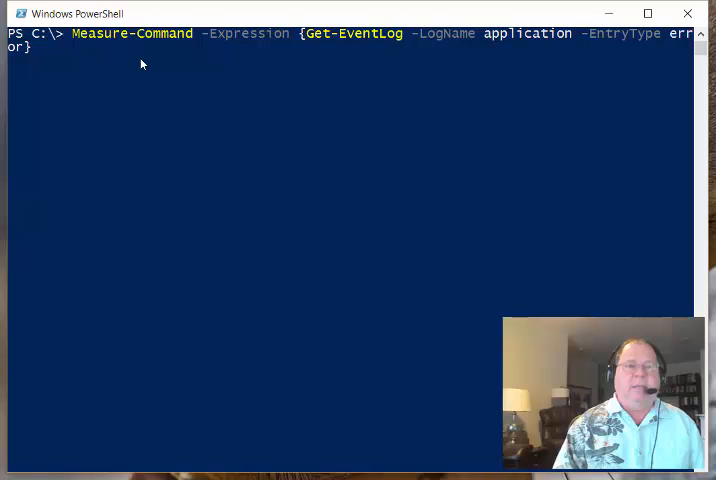
{"action": "key", "text": "Return"}
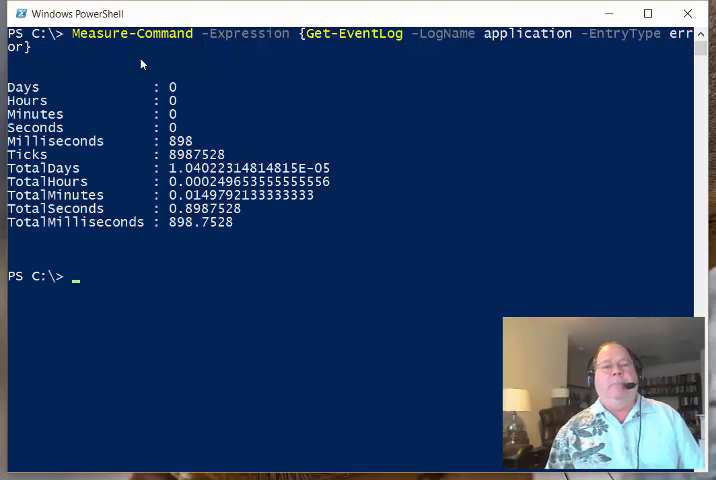
{"action": "mouse_move", "coordinate": [160, 152]}
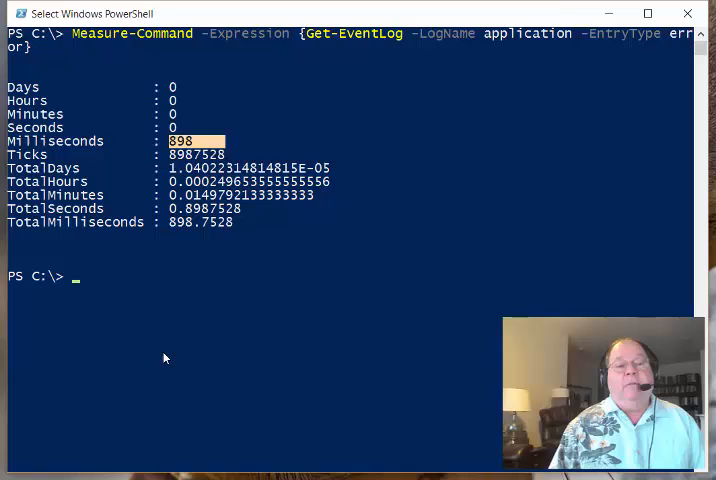
{"action": "type", "text": "898"}
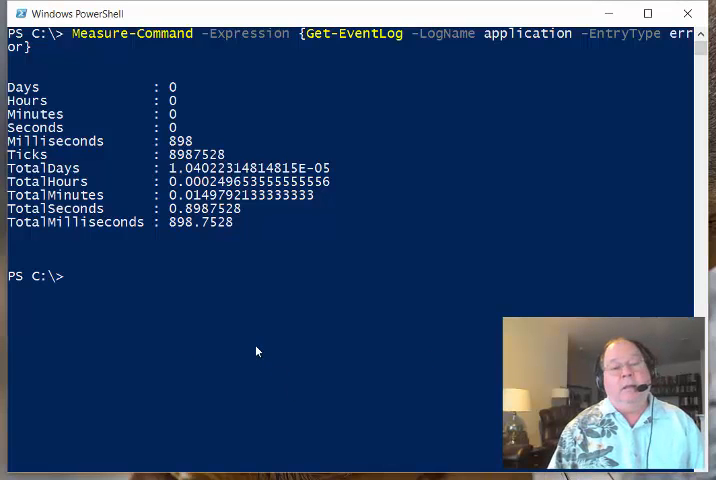
- Time Get-WinEvent @{logname='application';level=2}, reporting about 811 milliseconds
{"action": "type", "text": "Measure-Command{Get-WinEvent @{logname='application';level=2 }}"}
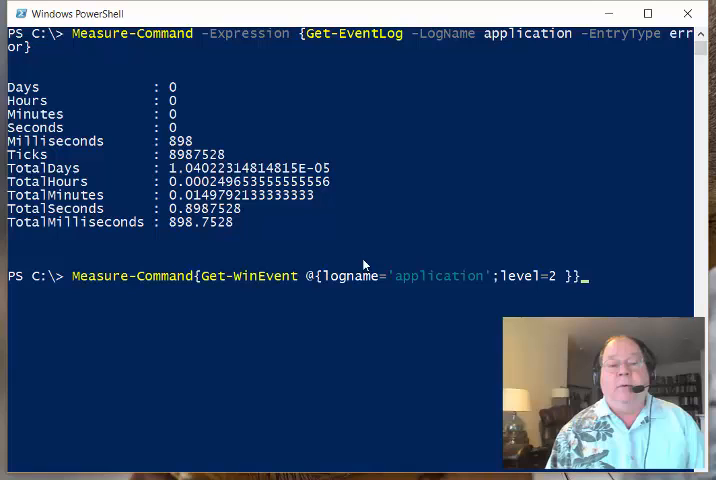
{"action": "mouse_move", "coordinate": [436, 288]}
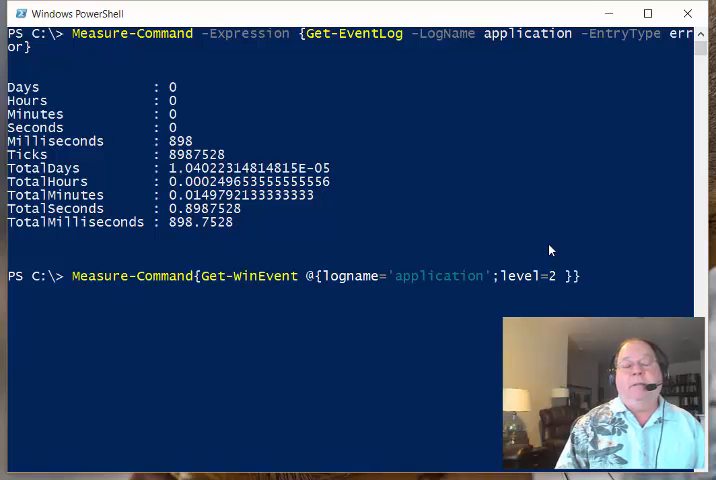
{"action": "key", "text": "Return"}
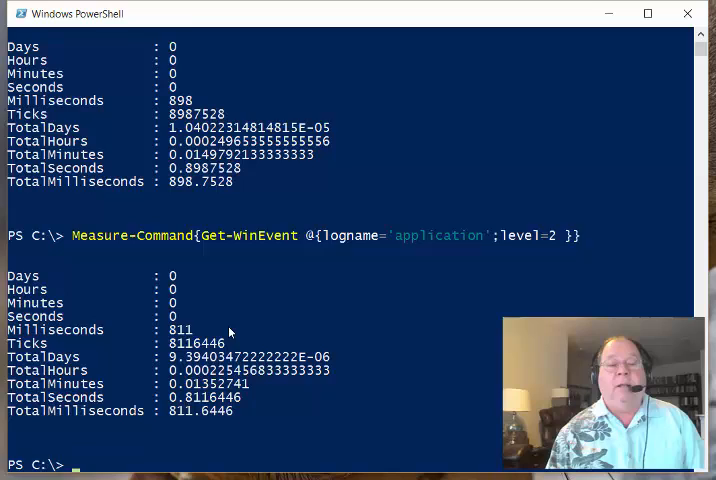
{"action": "scroll", "scroll_direction": "up", "scroll_amount": 3}
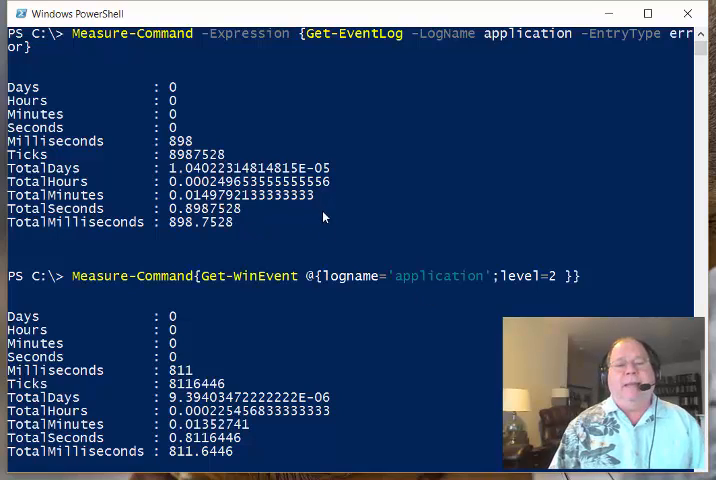
{"action": "mouse_move", "coordinate": [368, 60]}
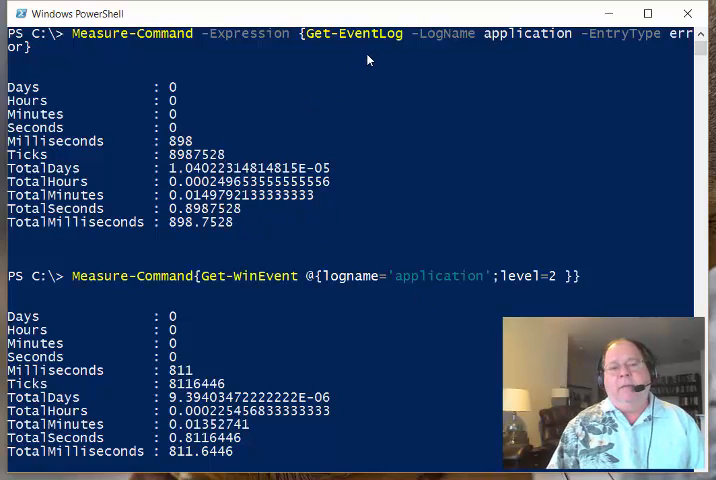
{"action": "mouse_move", "coordinate": [242, 288]}
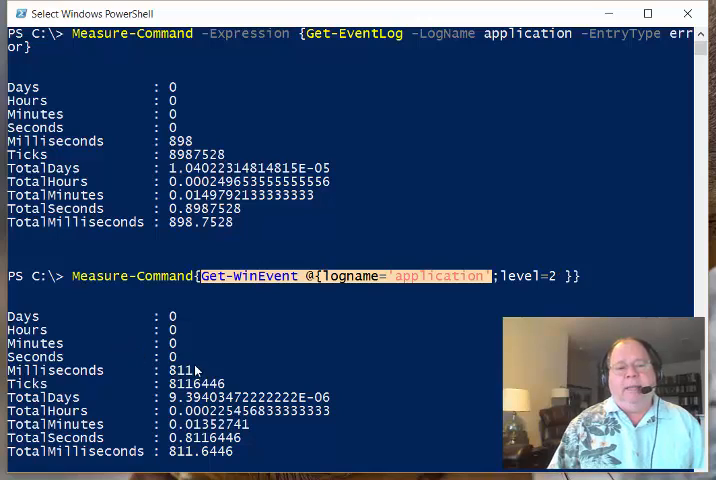
{"action": "mouse_move", "coordinate": [382, 44]}
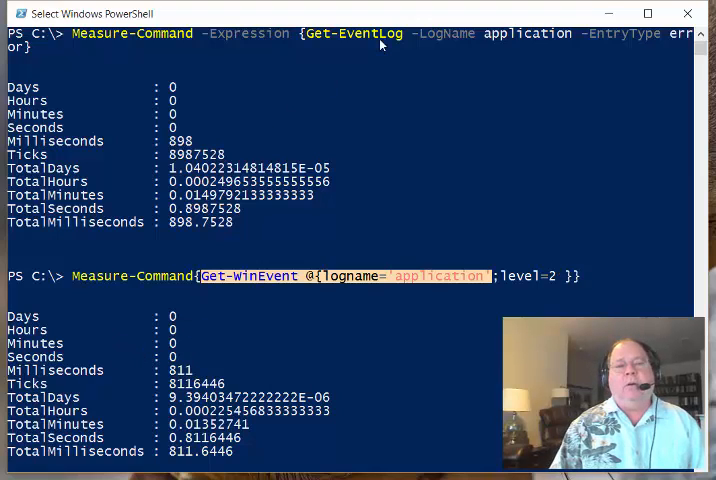
{"action": "mouse_move", "coordinate": [528, 124]}
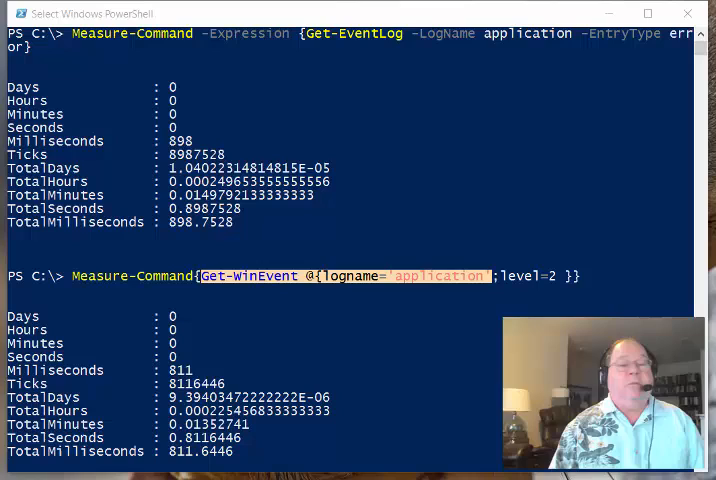
{"action": "mouse_move", "coordinate": [390, 168]}
{"action": "type", "text": "Measure-Command -Expression {Get-EventLog -LogName application -EntryType error -InstanceId 490}"}
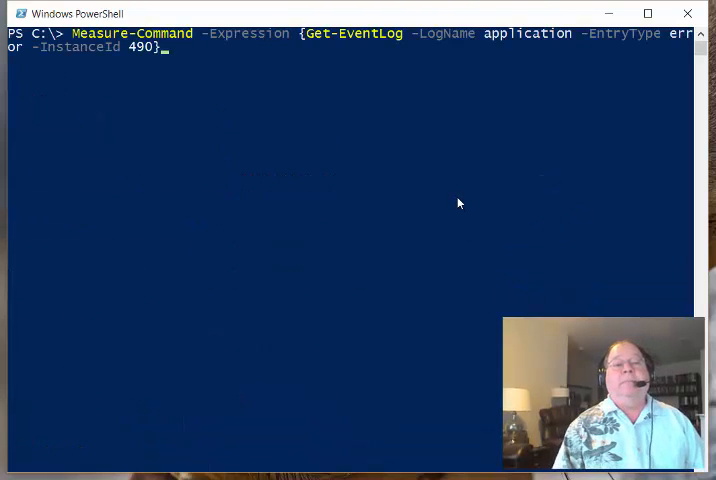
- Run the Get-EventLog error query with -InstanceId 490, reporting about 833 milliseconds
{"action": "key", "text": "Return"}
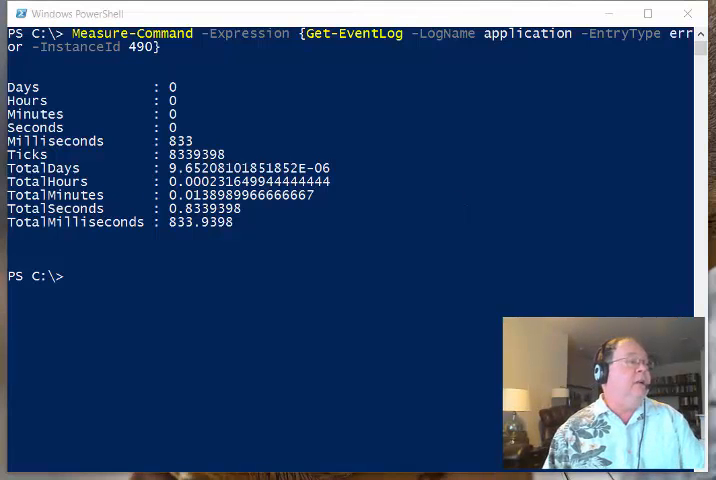
{"action": "mouse_move", "coordinate": [440, 36]}
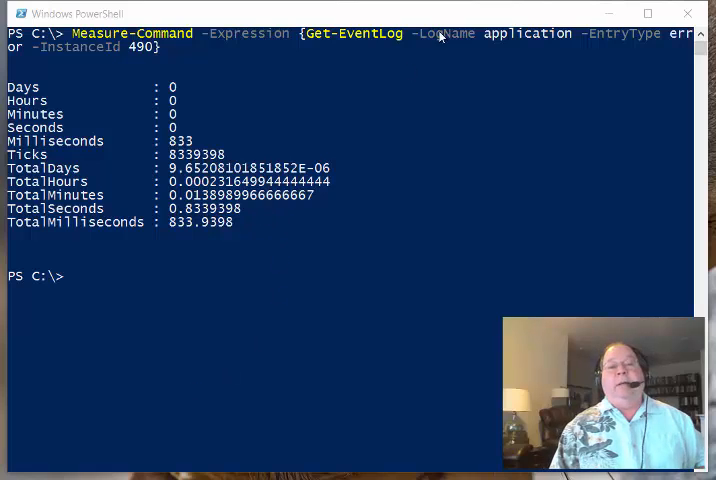
{"action": "mouse_move", "coordinate": [520, 50]}
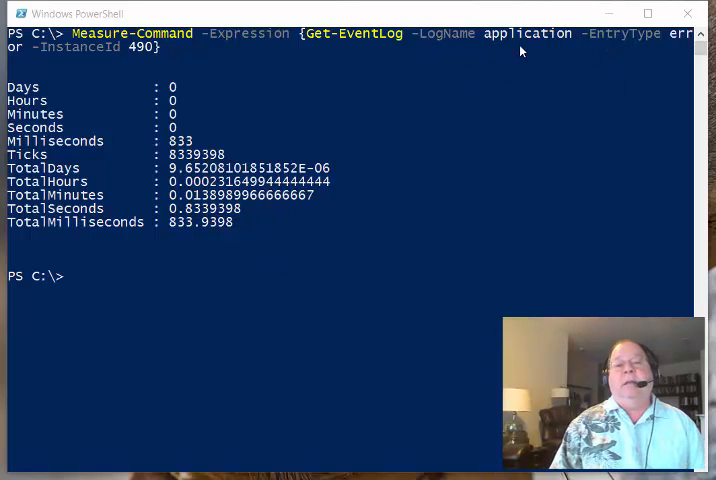
{"action": "mouse_move", "coordinate": [220, 84]}
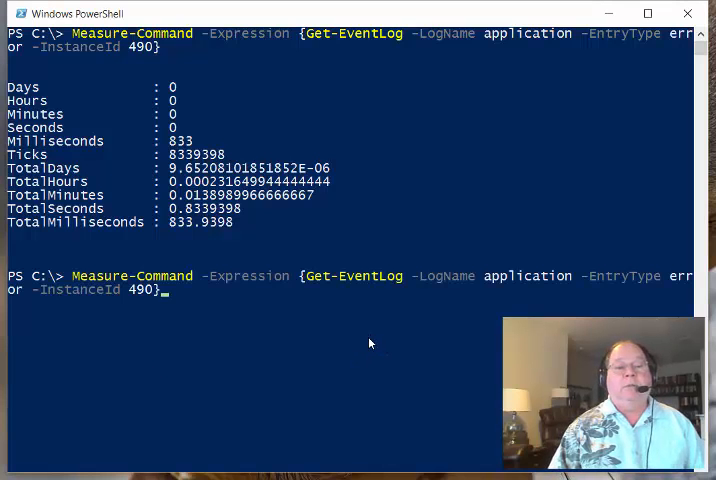
- Time Get-WinEvent @{logname='application';level=2; id=490}, about 66 milliseconds, and highlight Measure-Command
{"action": "type", "text": "Measure-Command{Get-WinEvent @{logname='application';level=2 }}"}
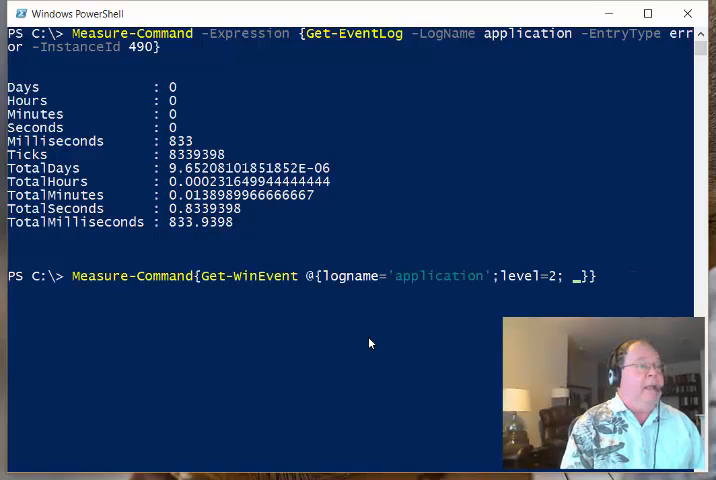
{"action": "type", "text": "ud"}
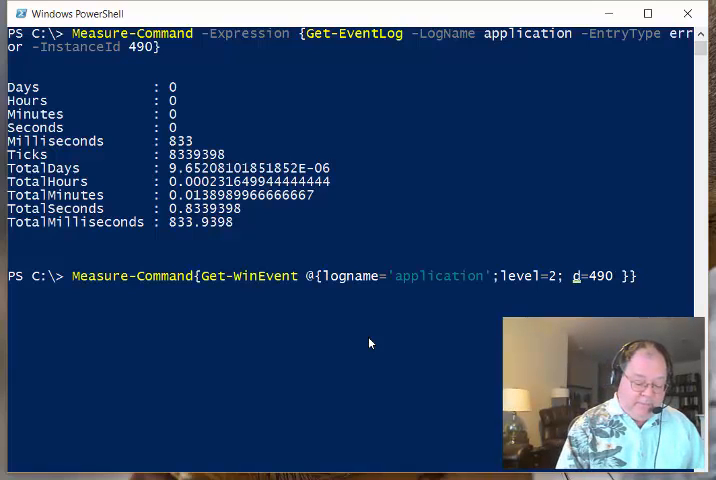
{"action": "type", "text": "i"}
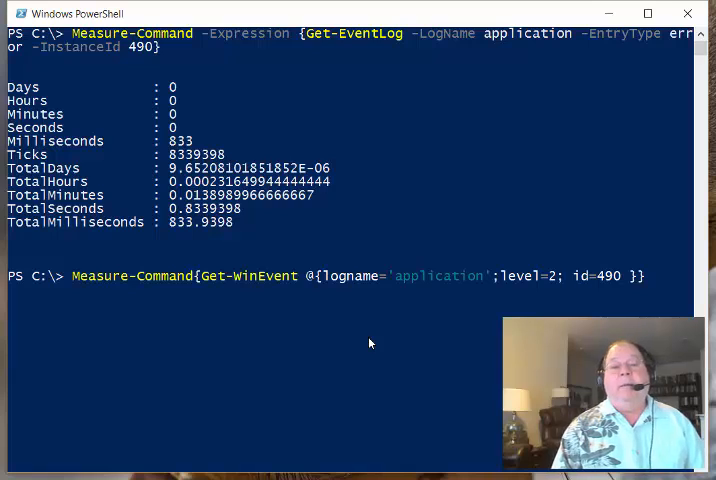
{"action": "key", "text": "Return"}
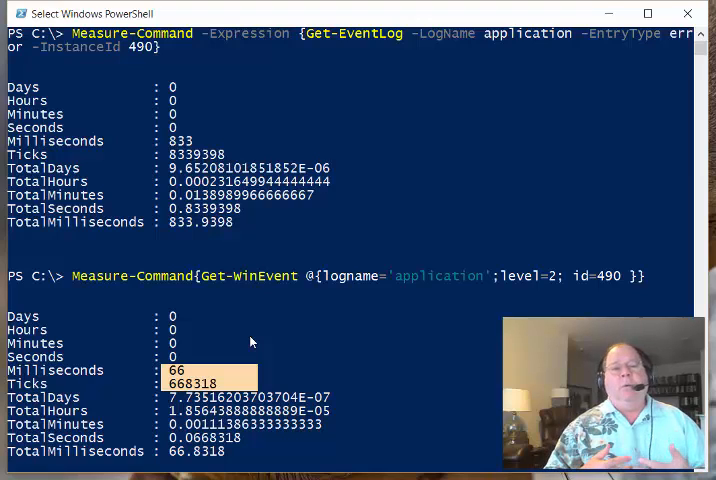
{"action": "mouse_move", "coordinate": [234, 328]}
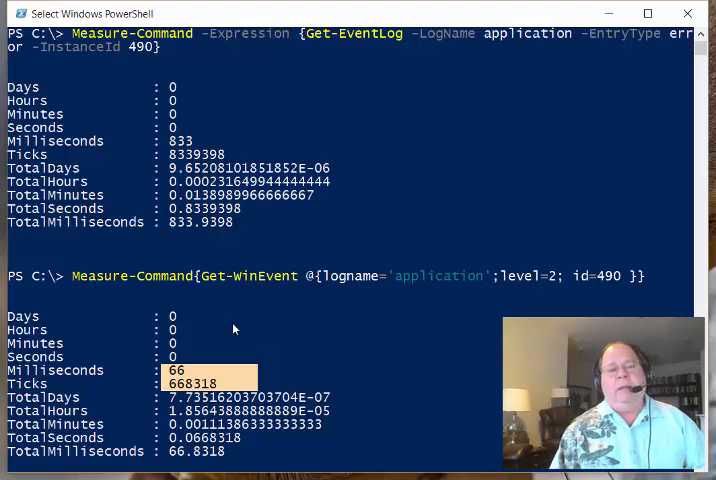
{"action": "mouse_move", "coordinate": [388, 290]}
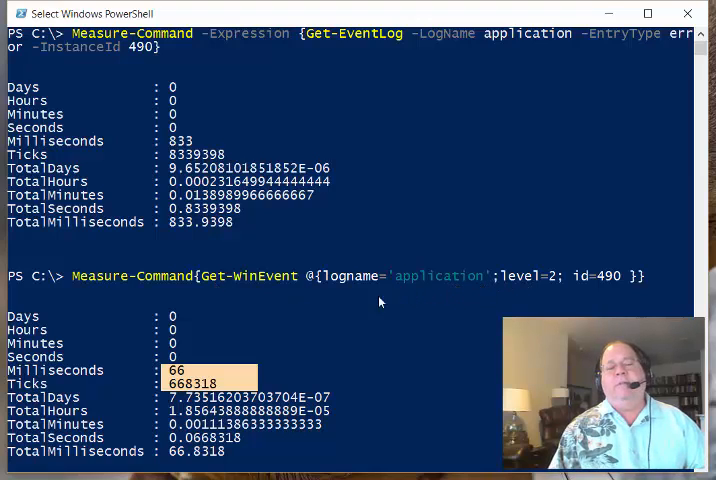
{"action": "mouse_move", "coordinate": [360, 300]}
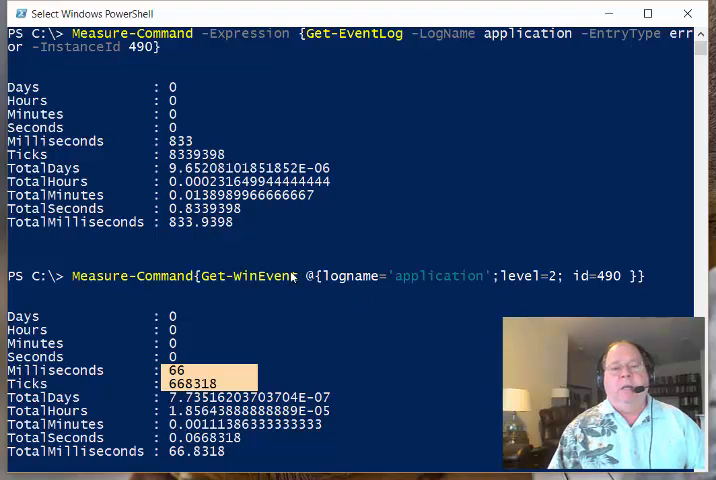
{"action": "double_click", "coordinate": [128, 276]}
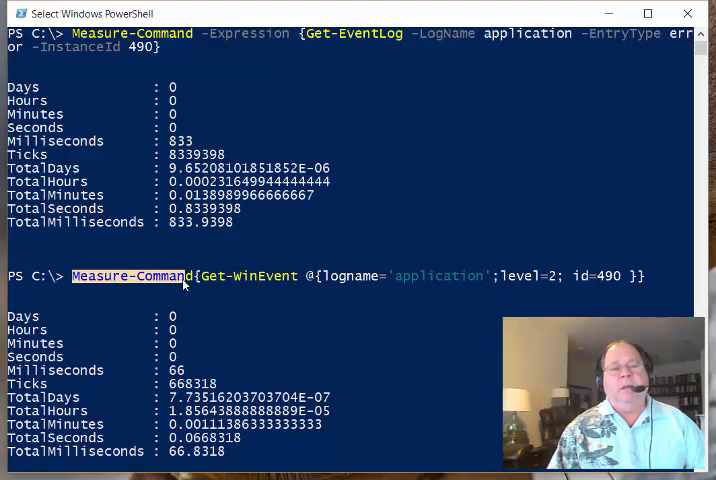